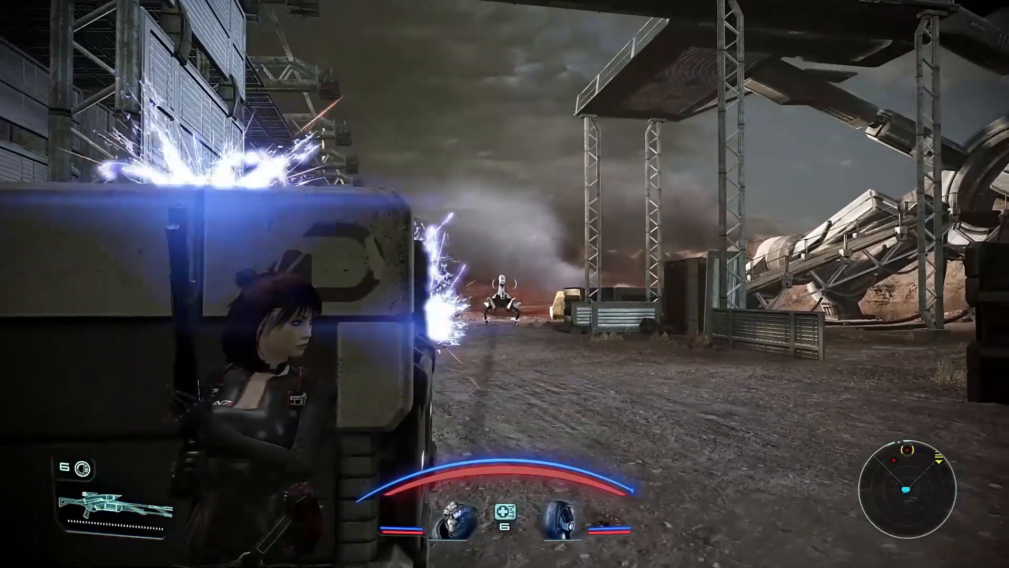
# Play through the Mass Effect combat encounter, aiming the sniper rifle at the geth and the Geth Armature.
pyautogui.press('space')
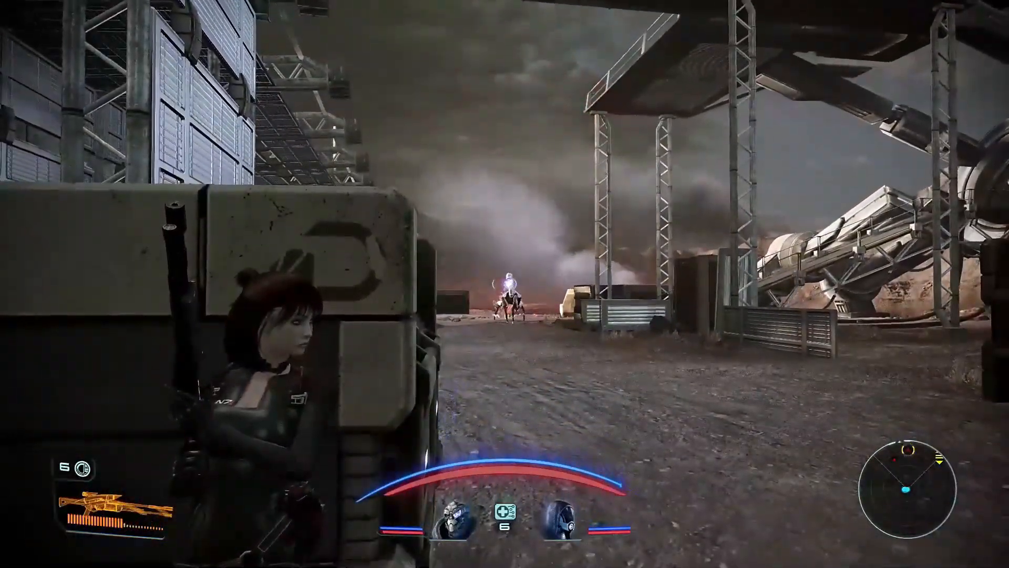
pyautogui.rightClick(505, 284)
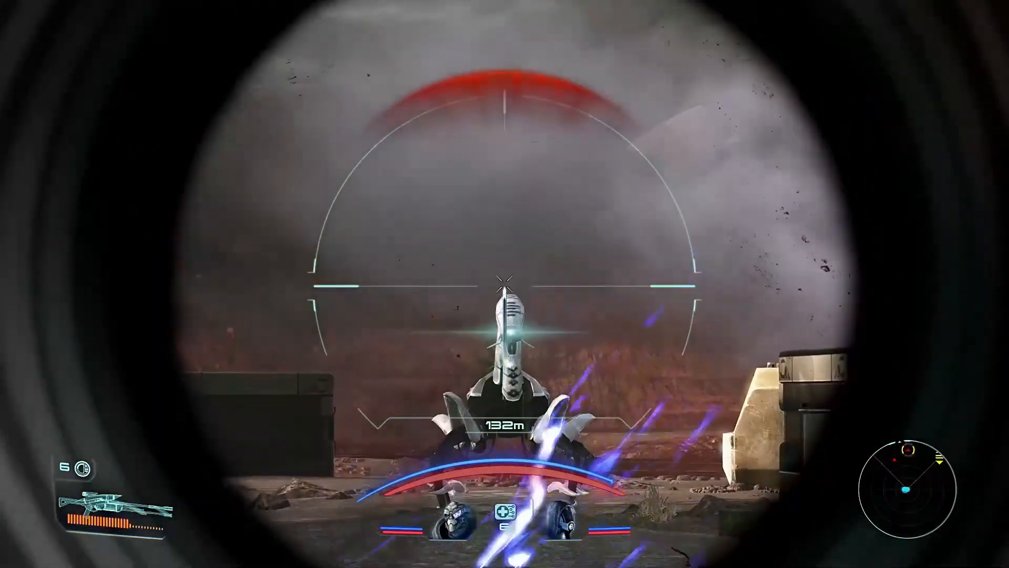
pyautogui.rightClick(504, 284)
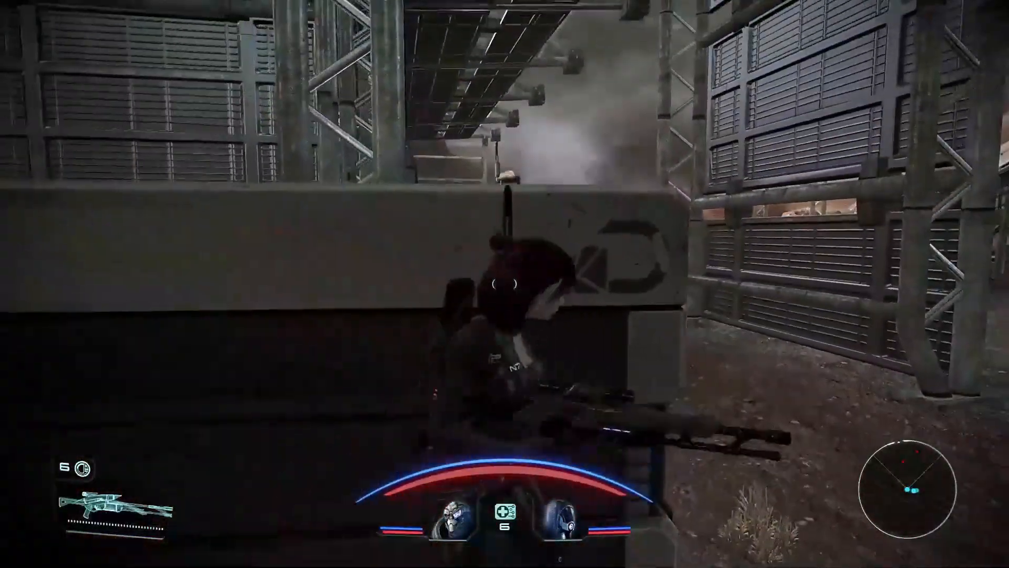
pyautogui.rightClick(505, 284)
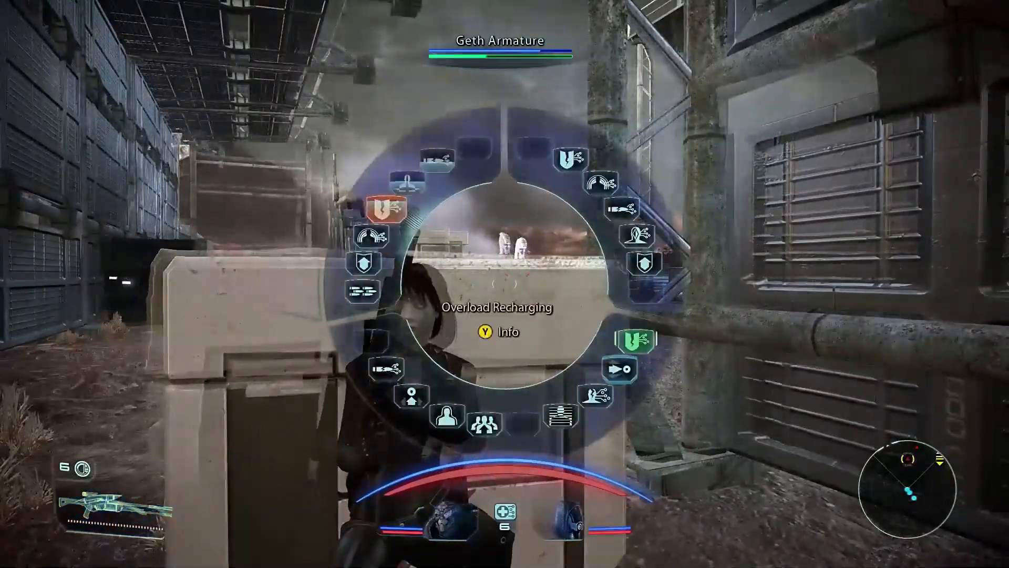
pyautogui.press('escape')
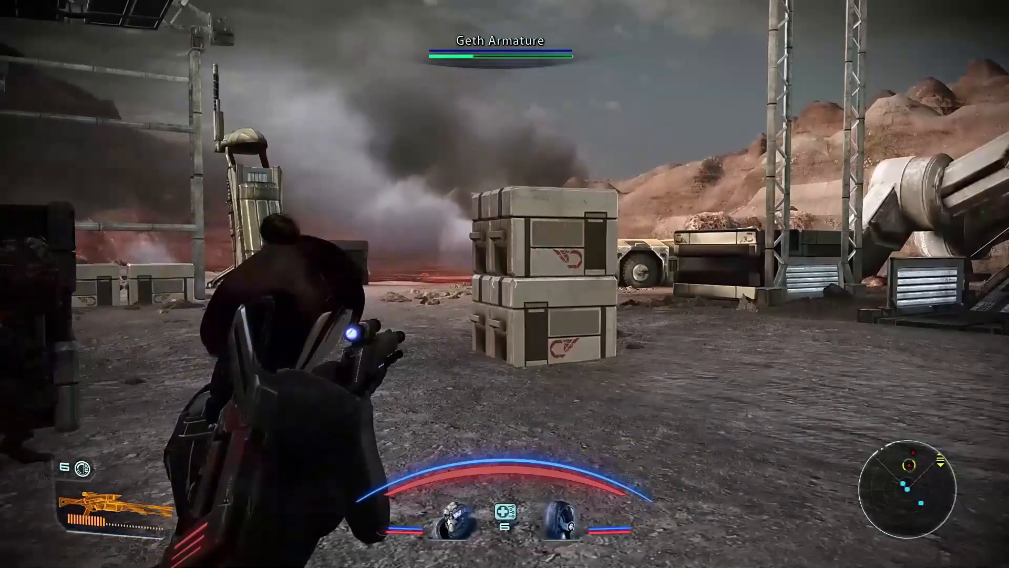
pyautogui.rightClick(505, 283)
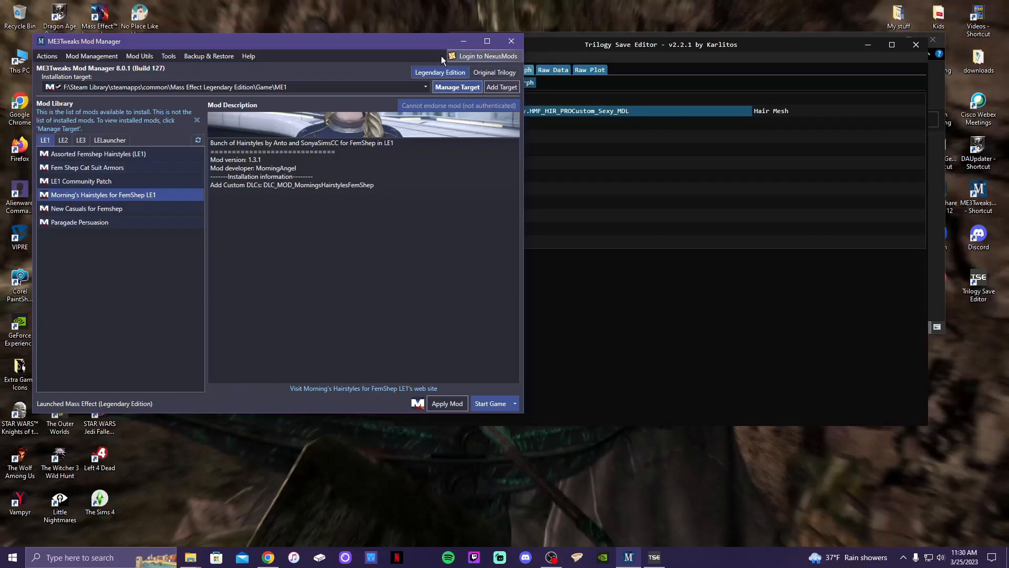
pyautogui.moveTo(136, 176)
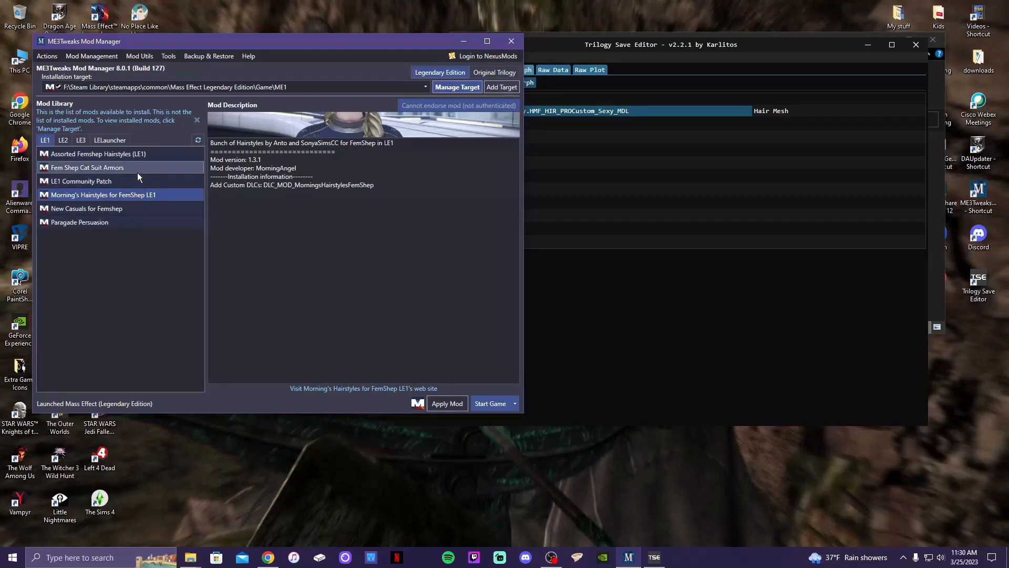
pyautogui.moveTo(137, 199)
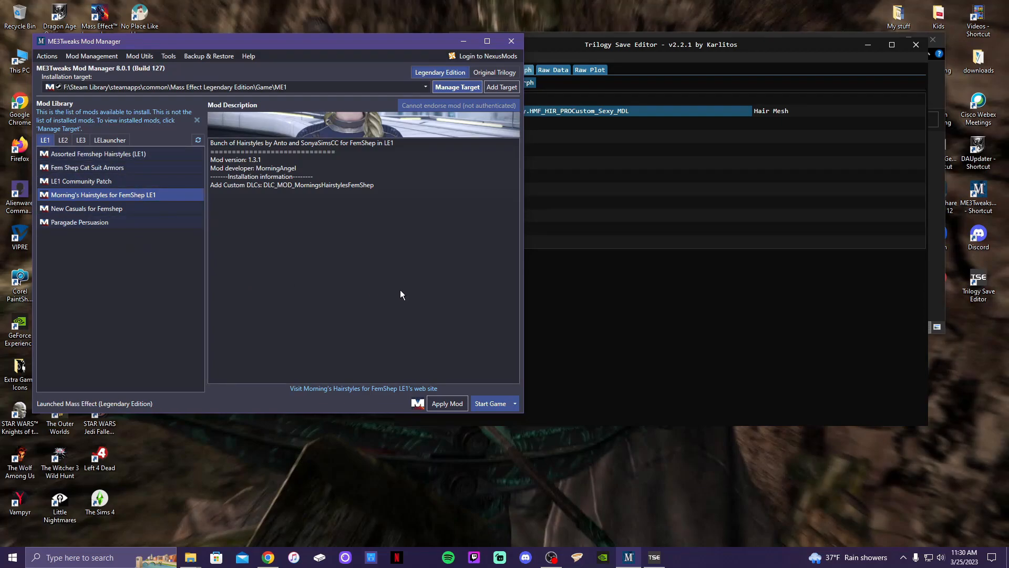
pyautogui.moveTo(157, 179)
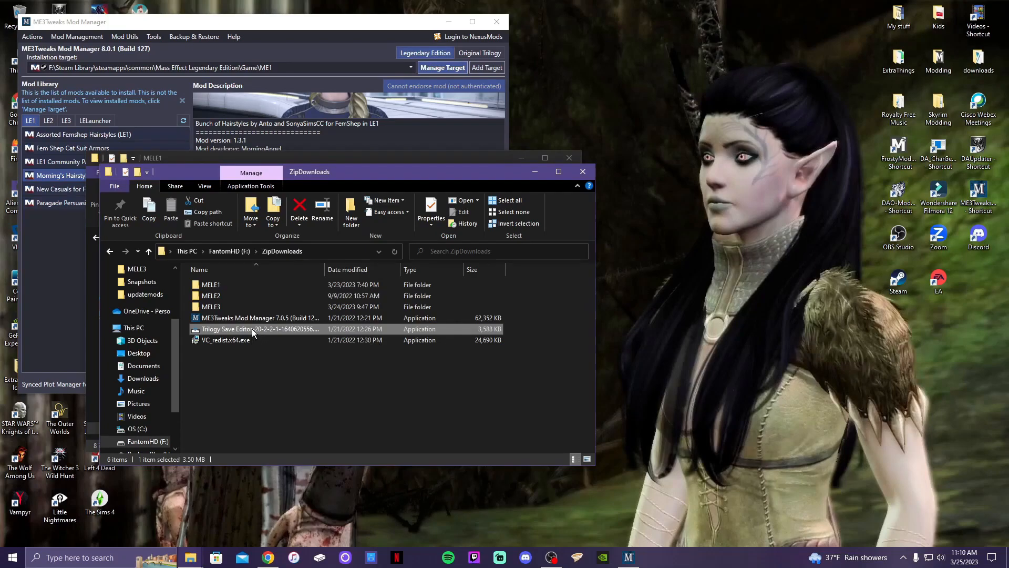
# Launch the Trilogy Save Editor installer from ZipDownloads and run it anyway past the SmartScreen warning.
pyautogui.click(258, 329)
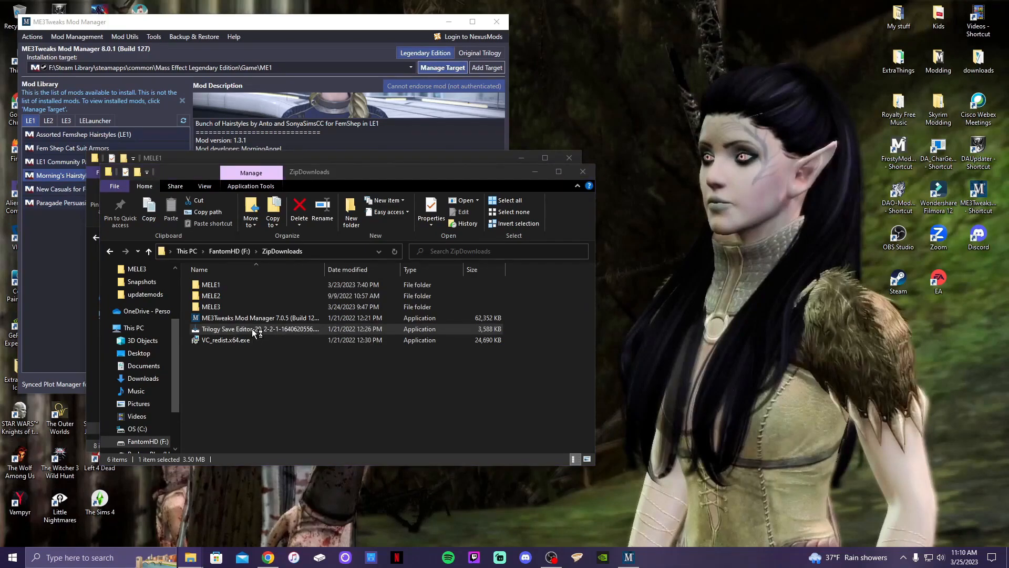
pyautogui.doubleClick(258, 329)
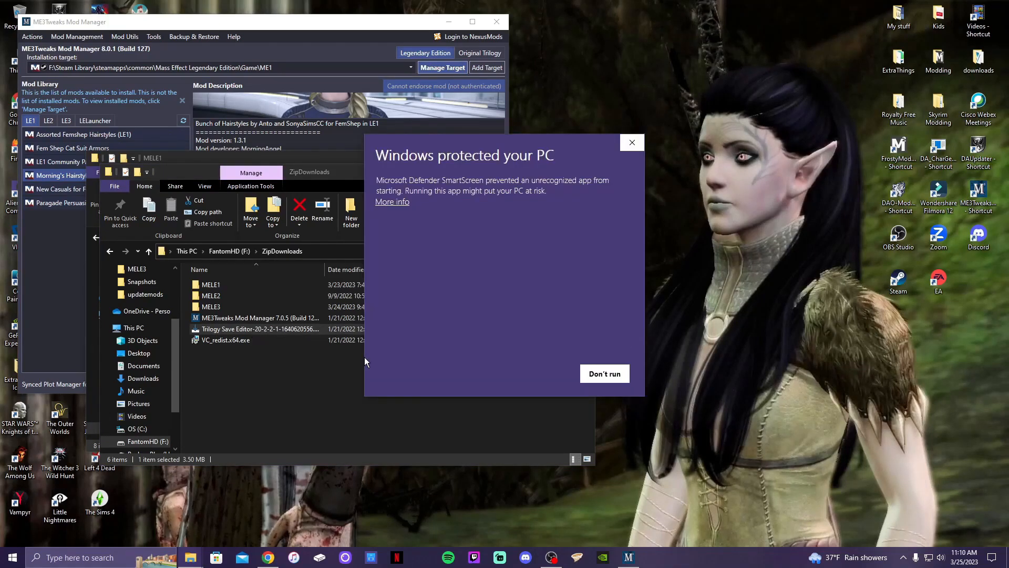
pyautogui.moveTo(509, 377)
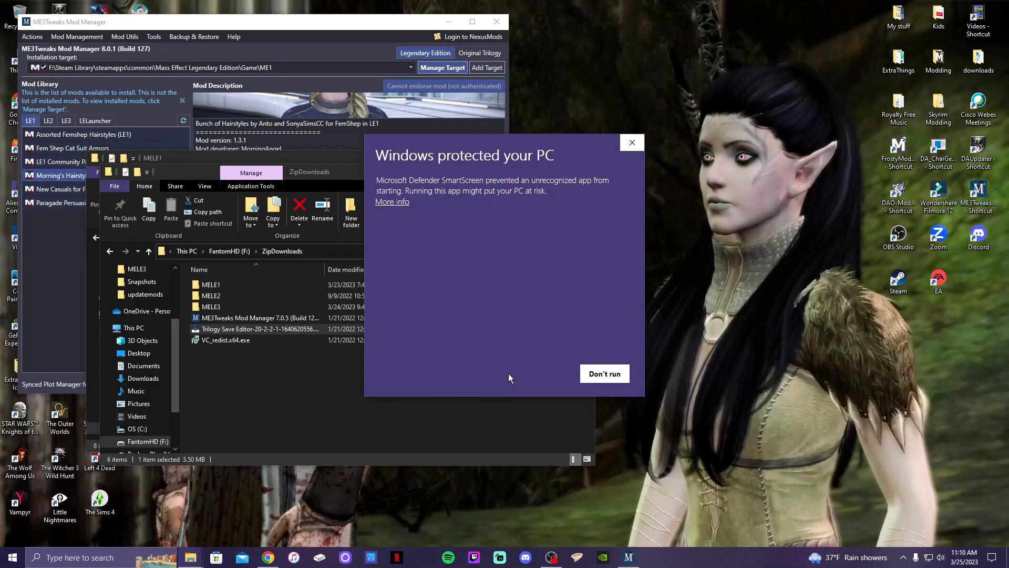
pyautogui.moveTo(549, 185)
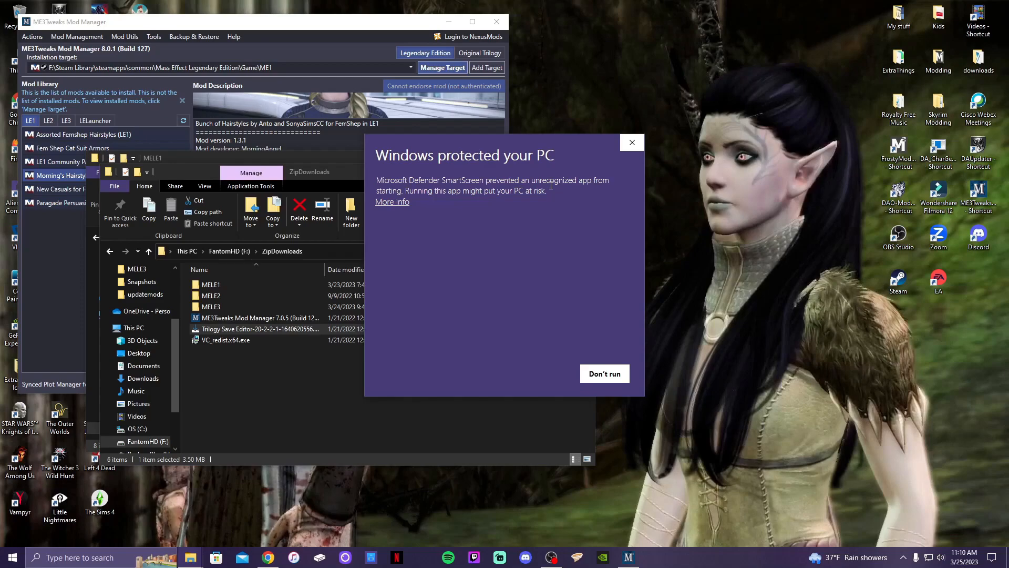
pyautogui.moveTo(425, 220)
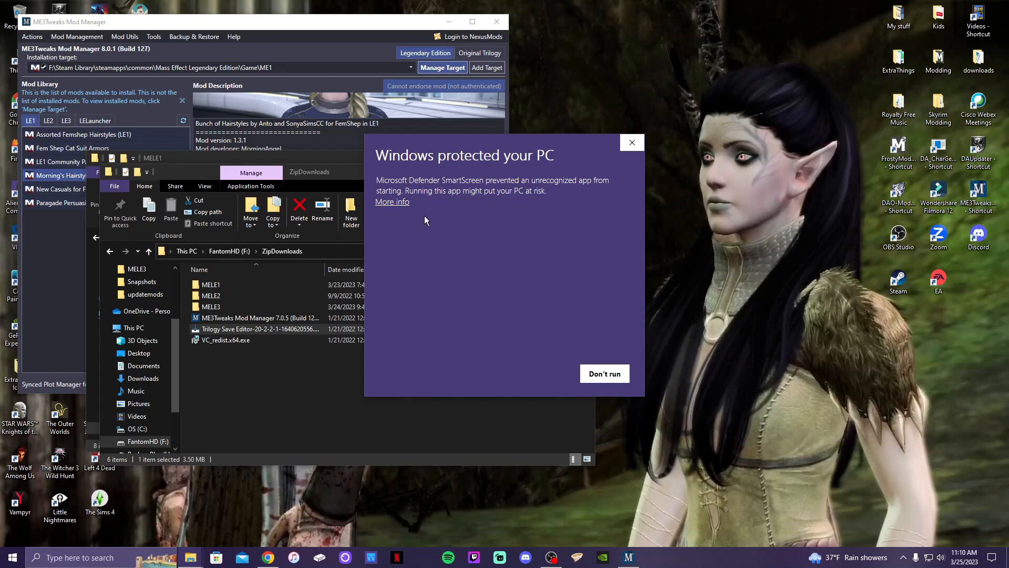
pyautogui.click(392, 202)
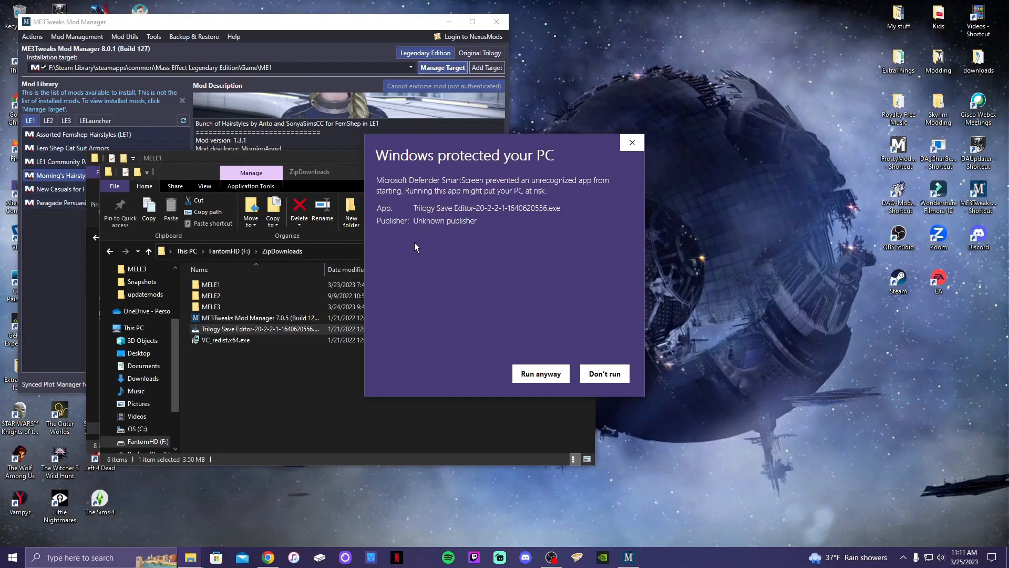
pyautogui.click(604, 373)
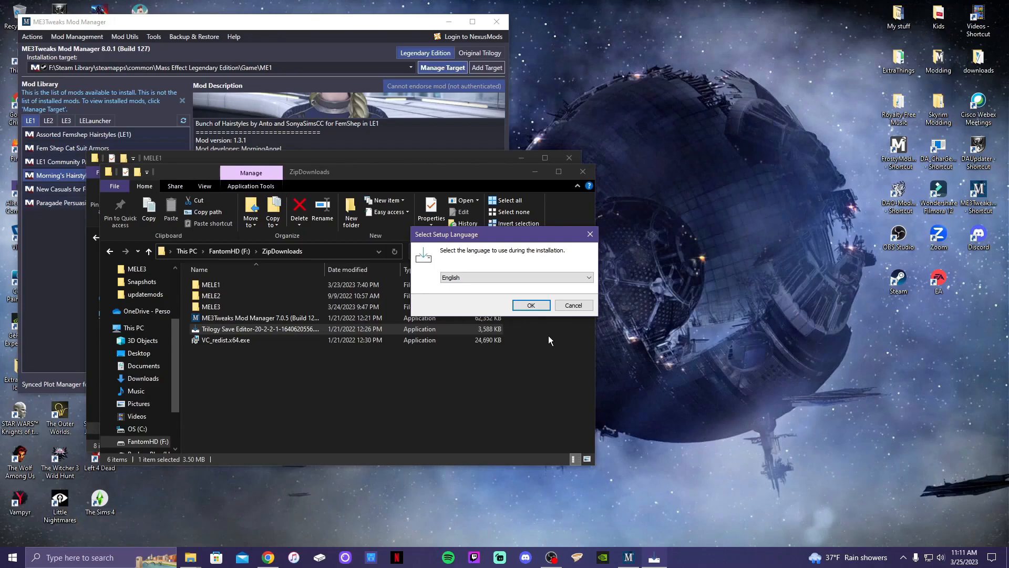
# Install Trilogy Save Editor in English to the default folder and Start Menu folder, with a desktop shortcut.
pyautogui.click(530, 304)
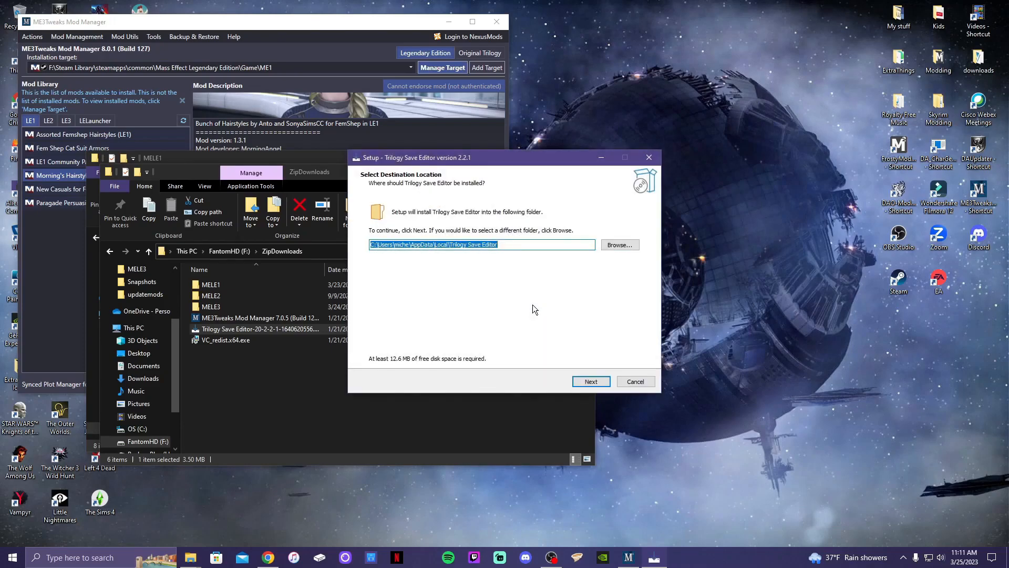
pyautogui.moveTo(539, 319)
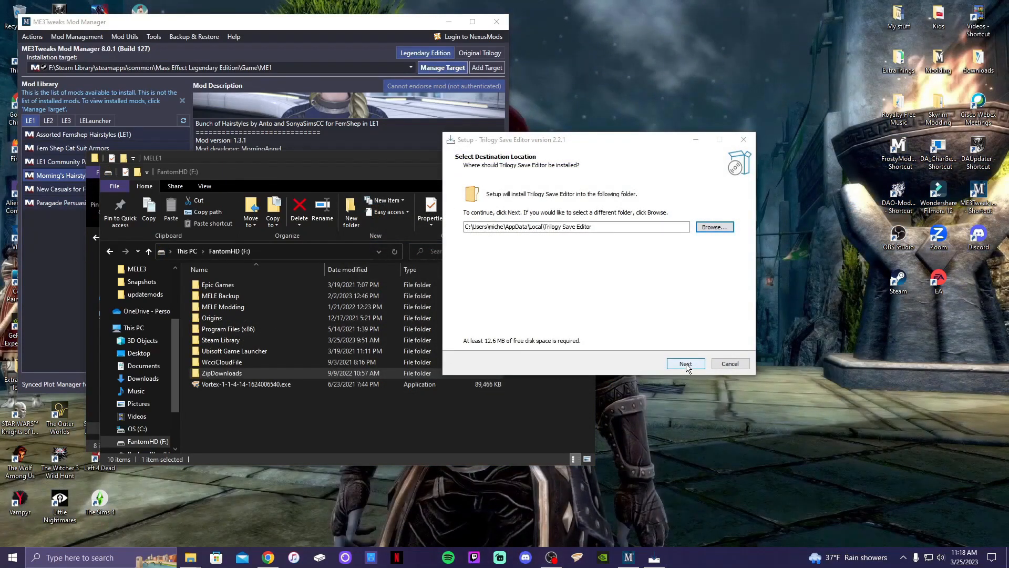
pyautogui.click(684, 364)
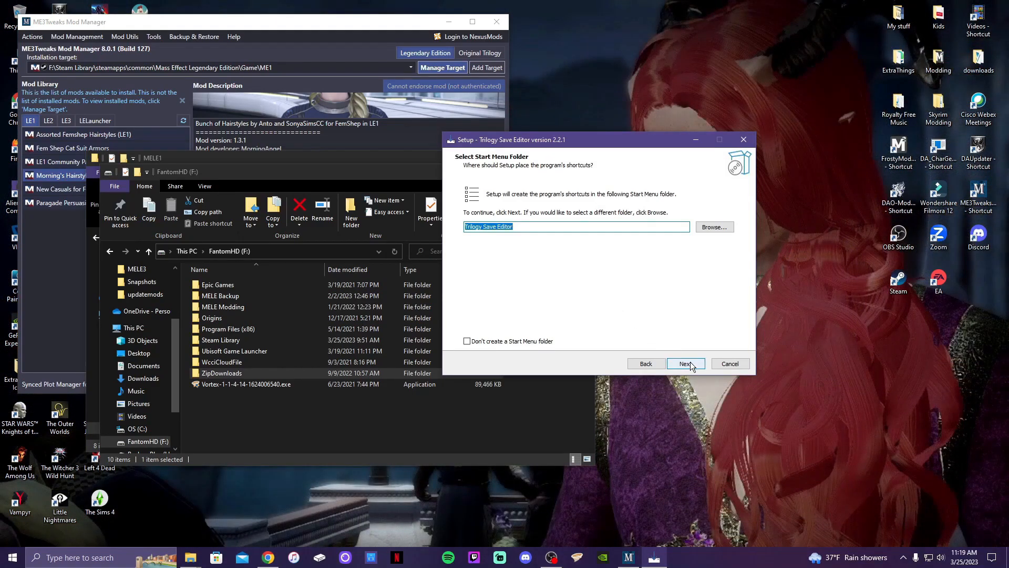
pyautogui.click(685, 363)
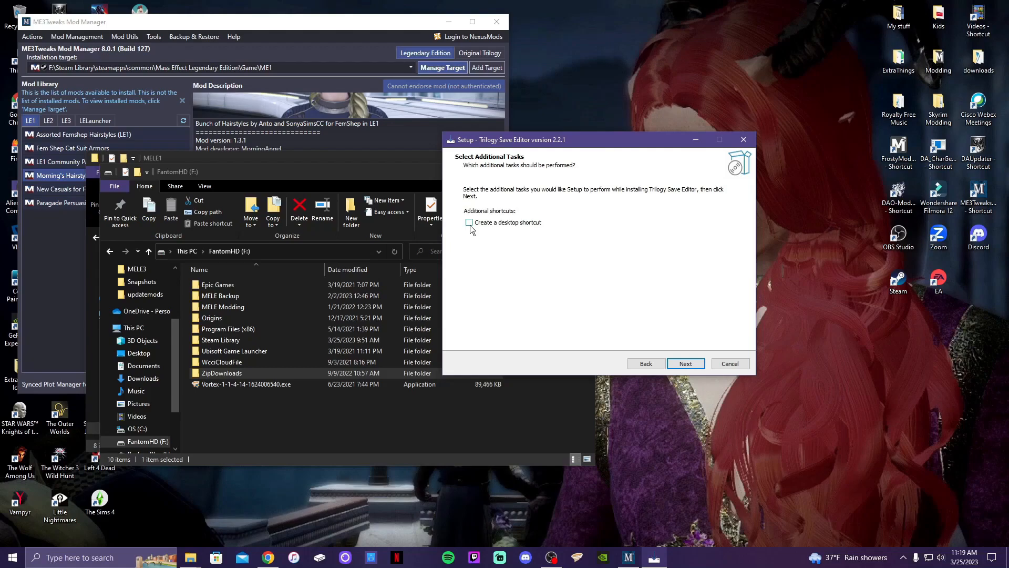
pyautogui.click(469, 221)
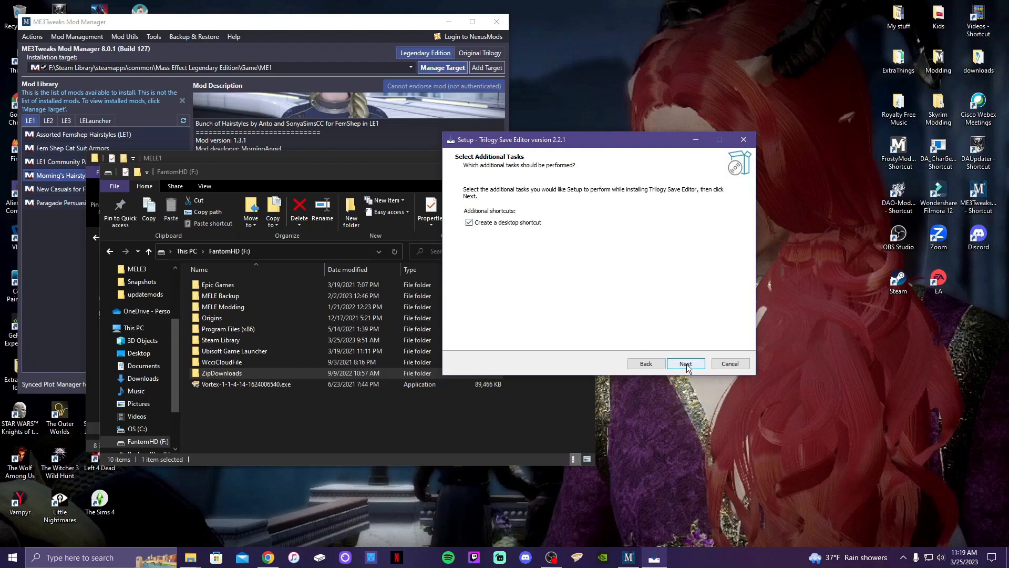
pyautogui.click(684, 363)
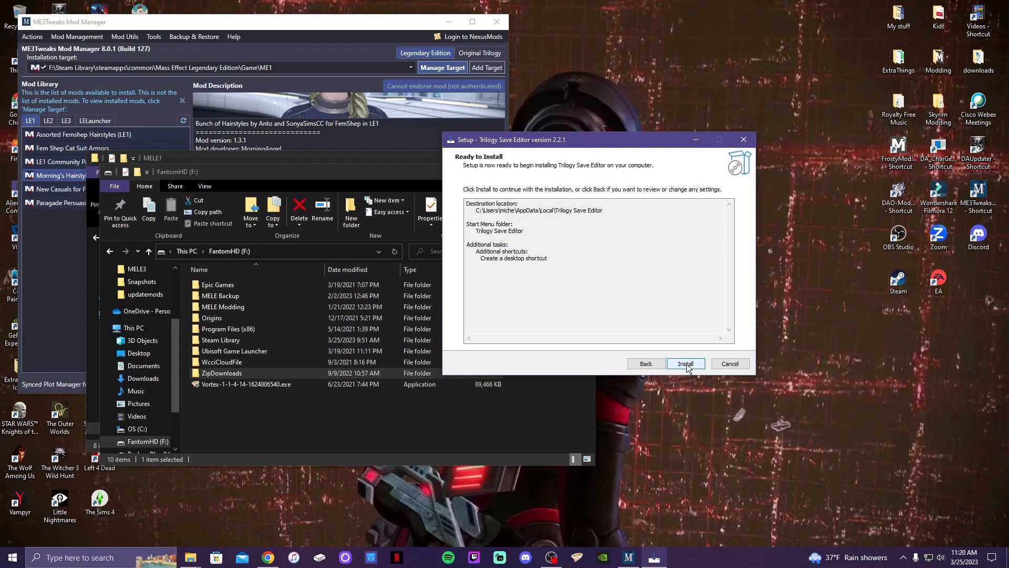
pyautogui.click(685, 363)
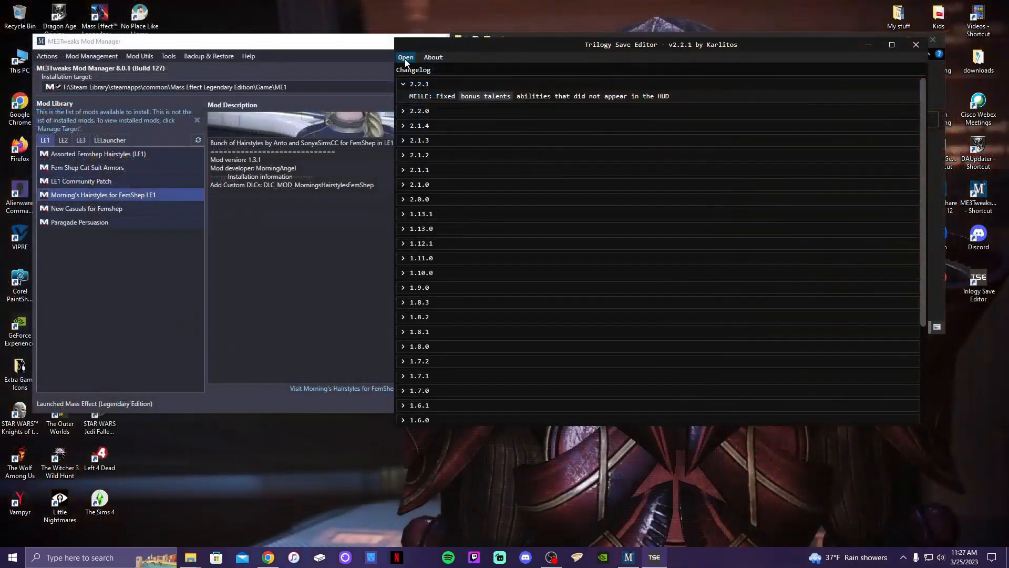
# Load Alexi00_09.pcsav from the Mass Effect Legendary Edition Save\Alexi00 folder into the editor.
pyautogui.click(406, 57)
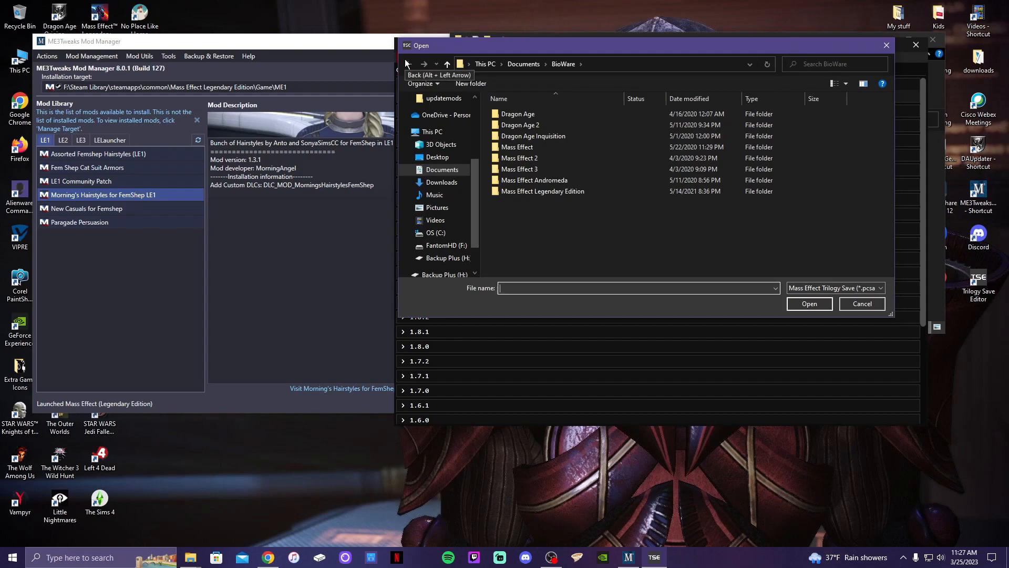
pyautogui.doubleClick(542, 191)
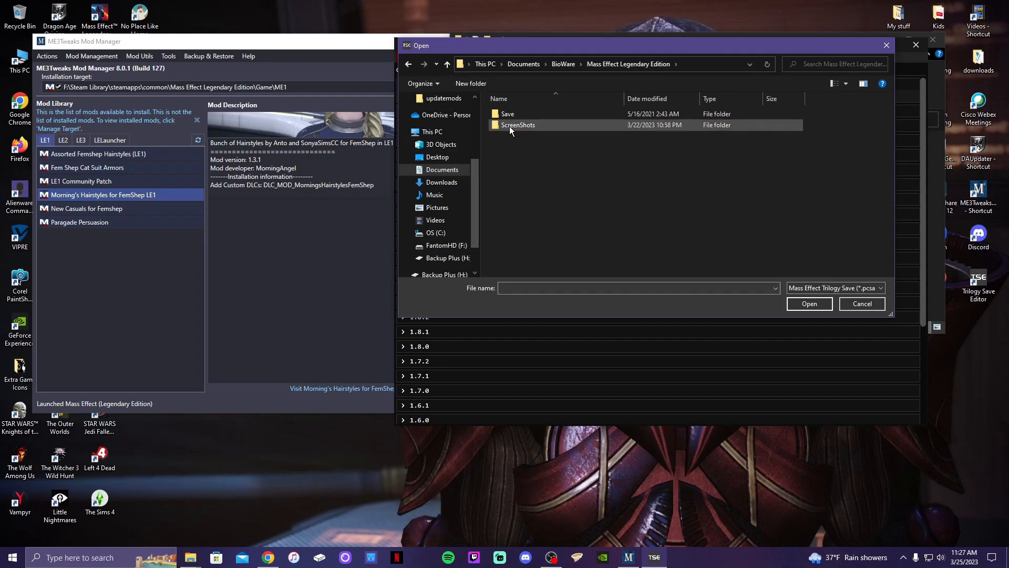
pyautogui.doubleClick(508, 114)
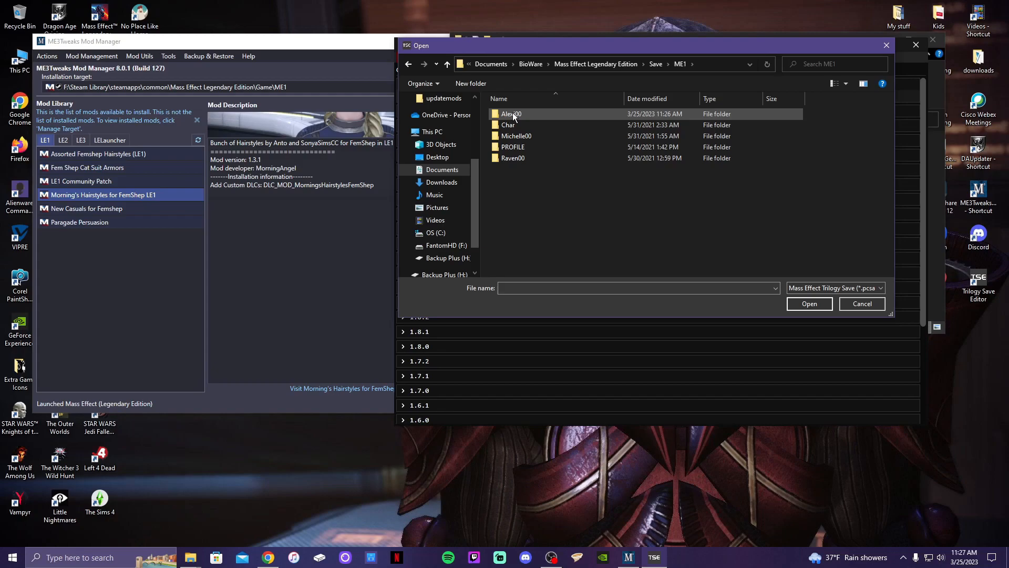
pyautogui.doubleClick(511, 113)
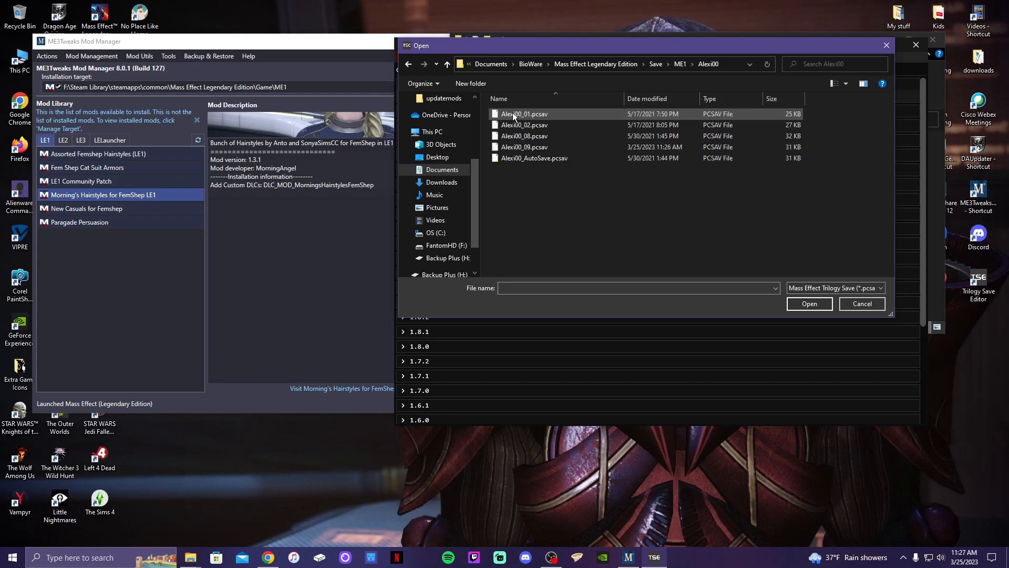
pyautogui.click(523, 147)
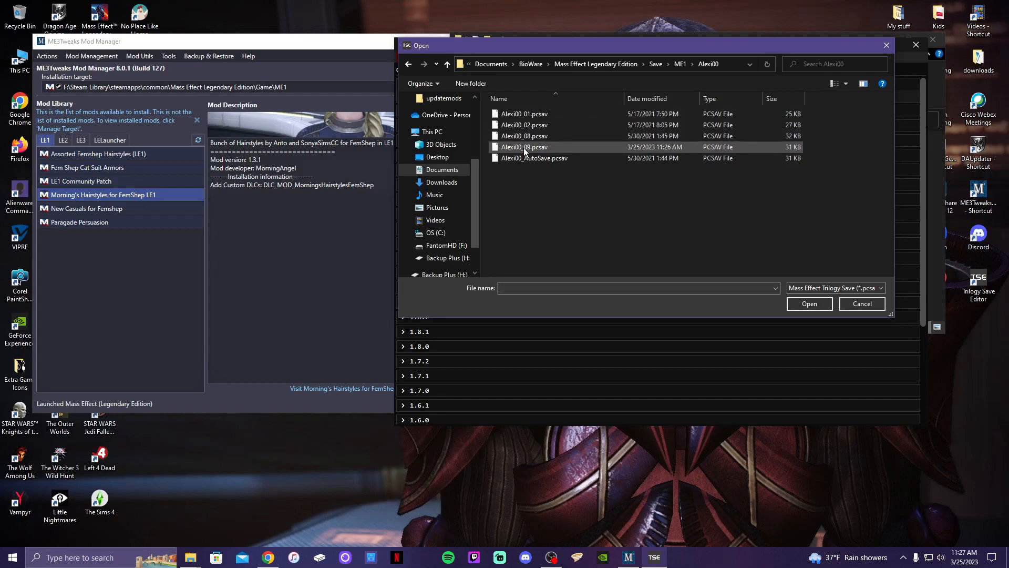
pyautogui.click(523, 148)
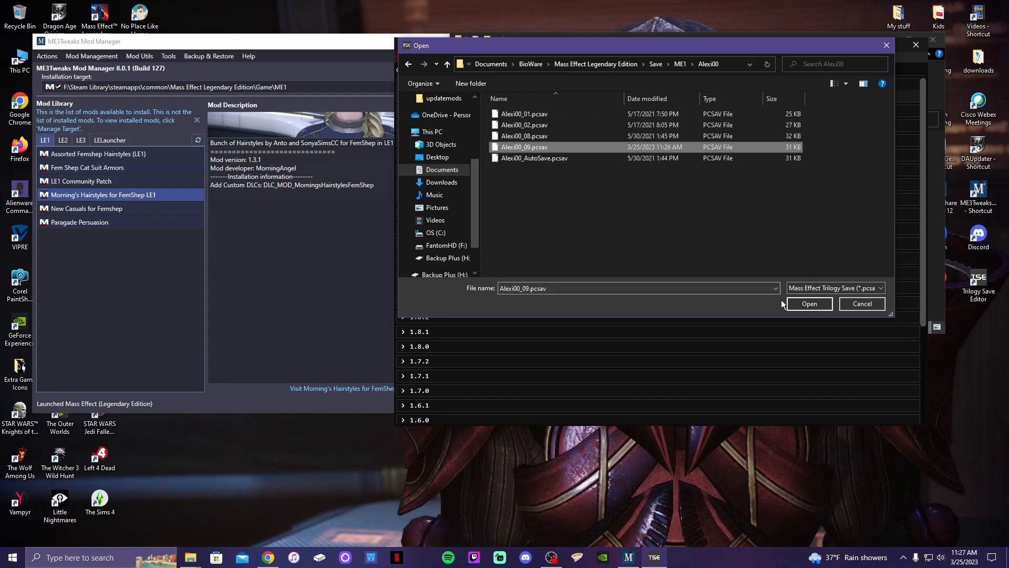
pyautogui.click(810, 303)
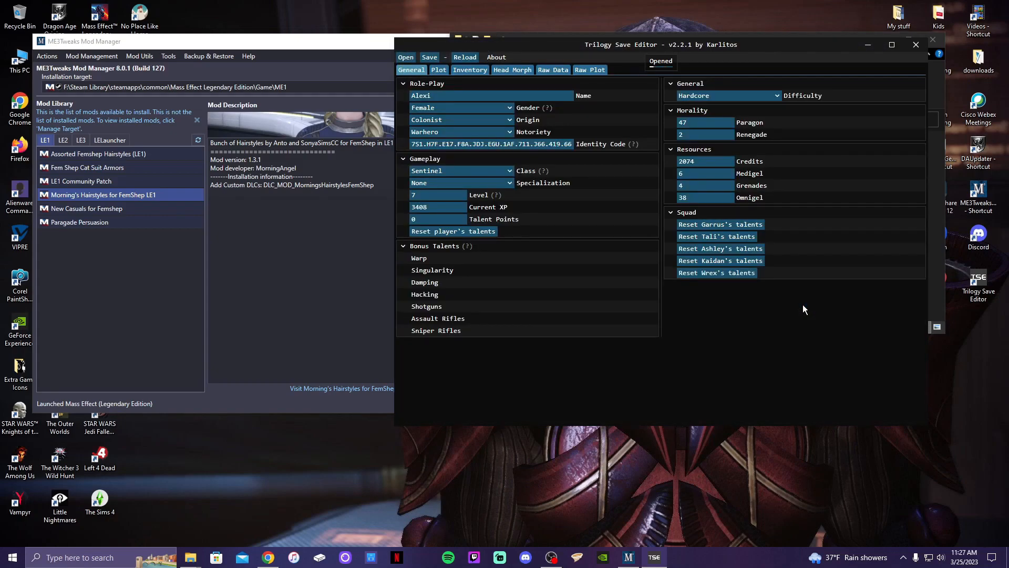
# Show Alexi's Raw head morph fields, including the current custom Hair Mesh entry.
pyautogui.click(512, 70)
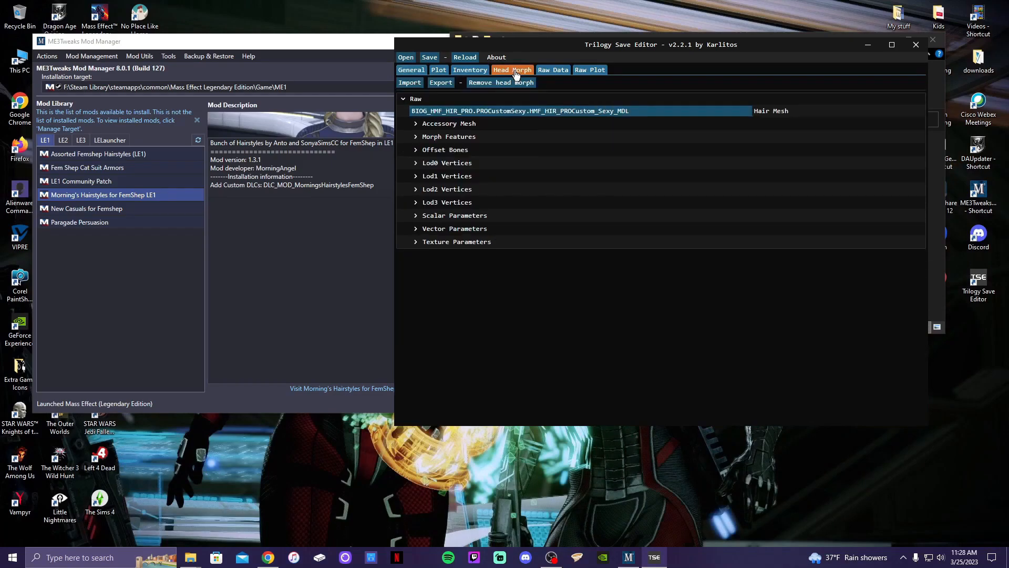
pyautogui.moveTo(317, 477)
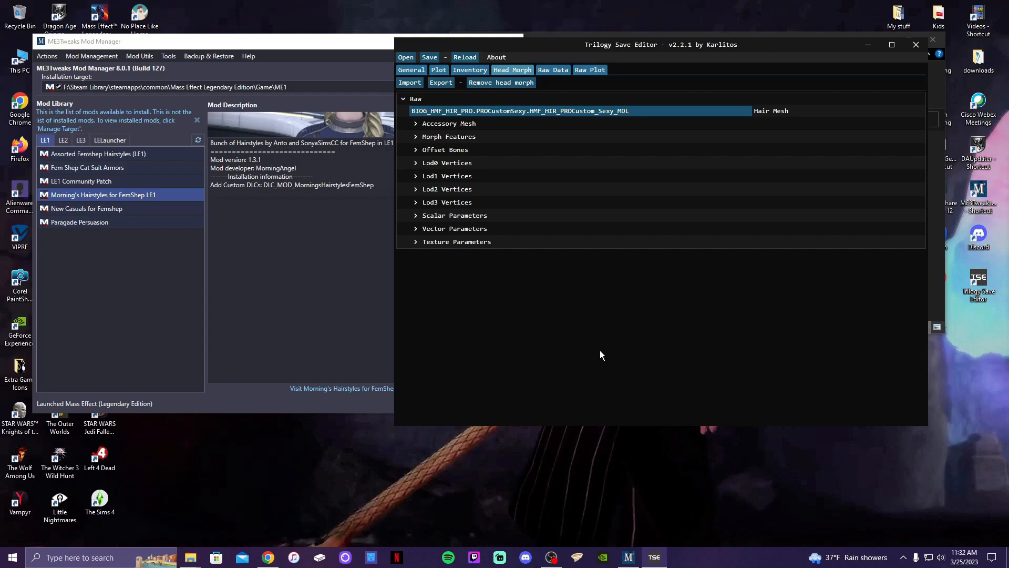
pyautogui.moveTo(592, 365)
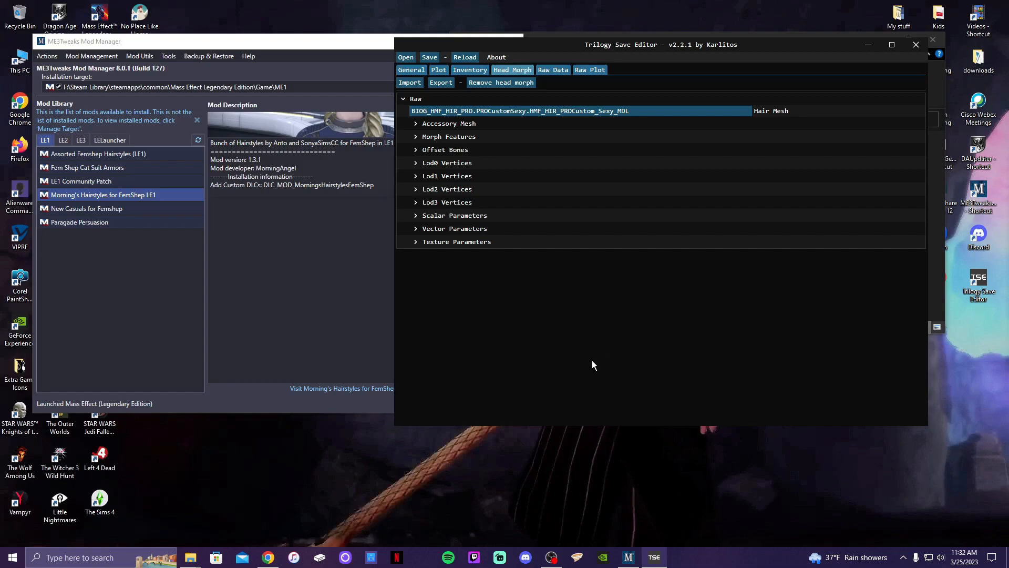
pyautogui.moveTo(592, 336)
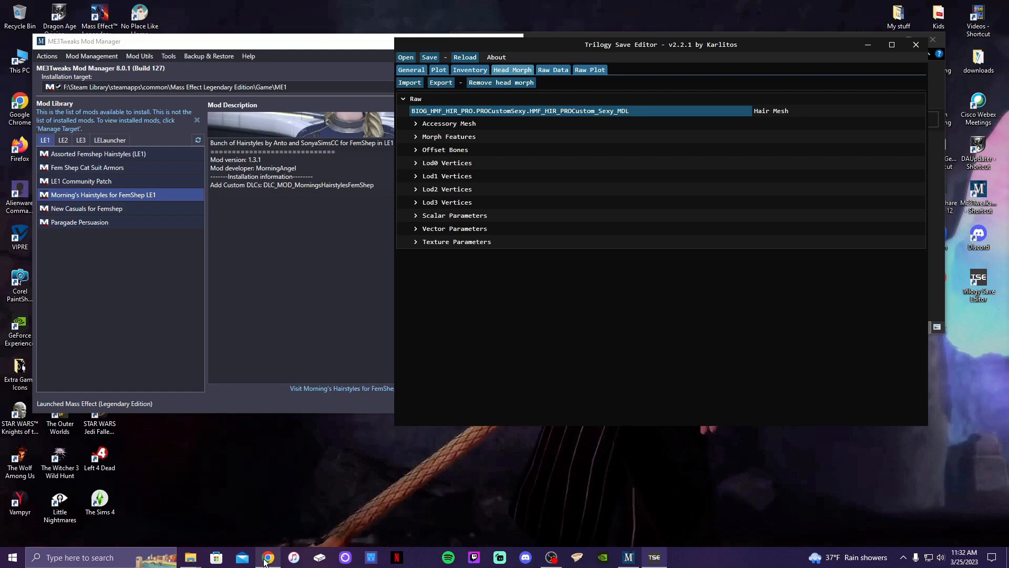
# Select the DAKOTA _MDL hair mesh name in the Nexus Mods hairstyle list for copying.
pyautogui.click(269, 557)
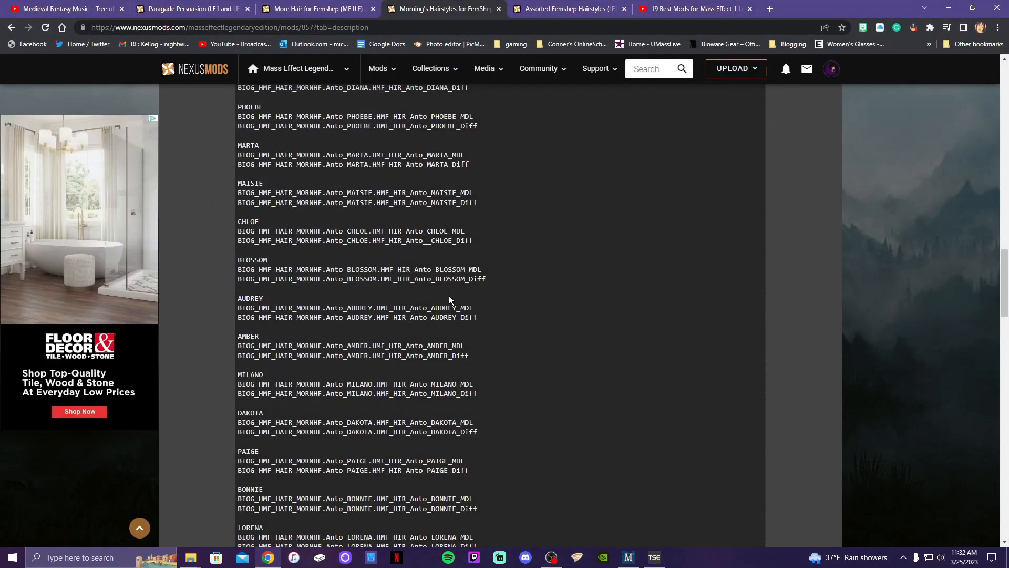
pyautogui.moveTo(161, 426)
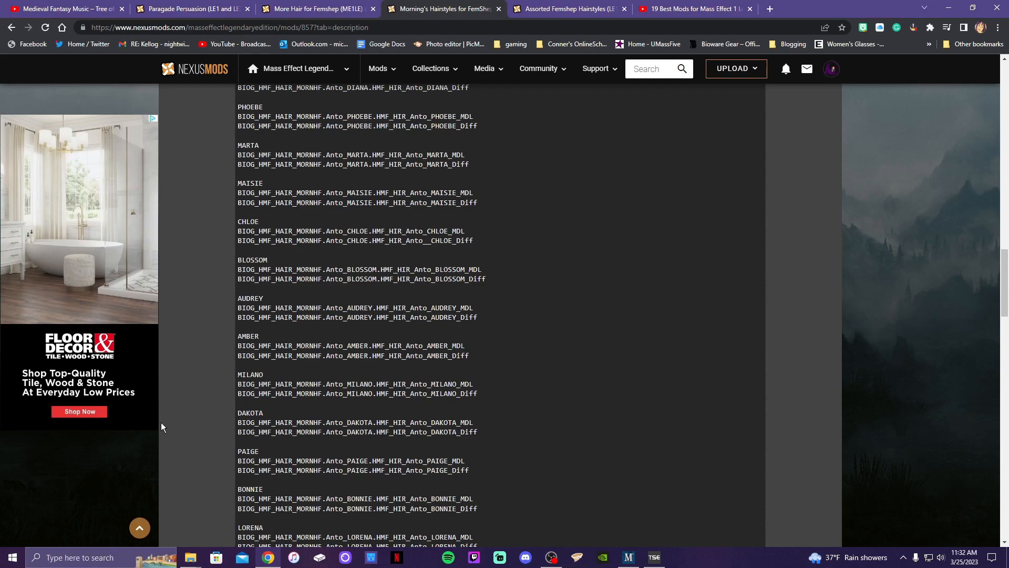
pyautogui.moveTo(223, 331)
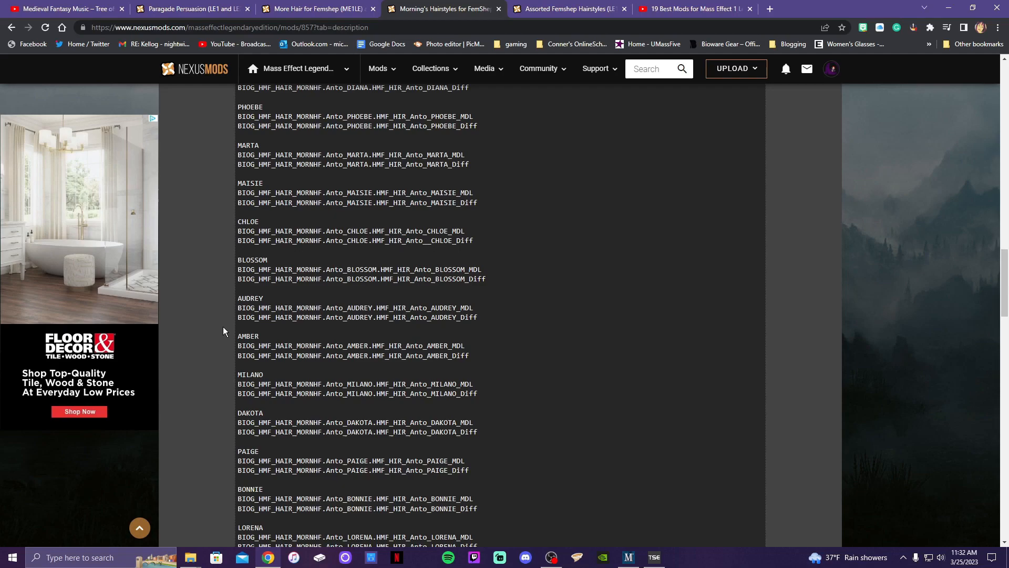
pyautogui.moveTo(236, 426)
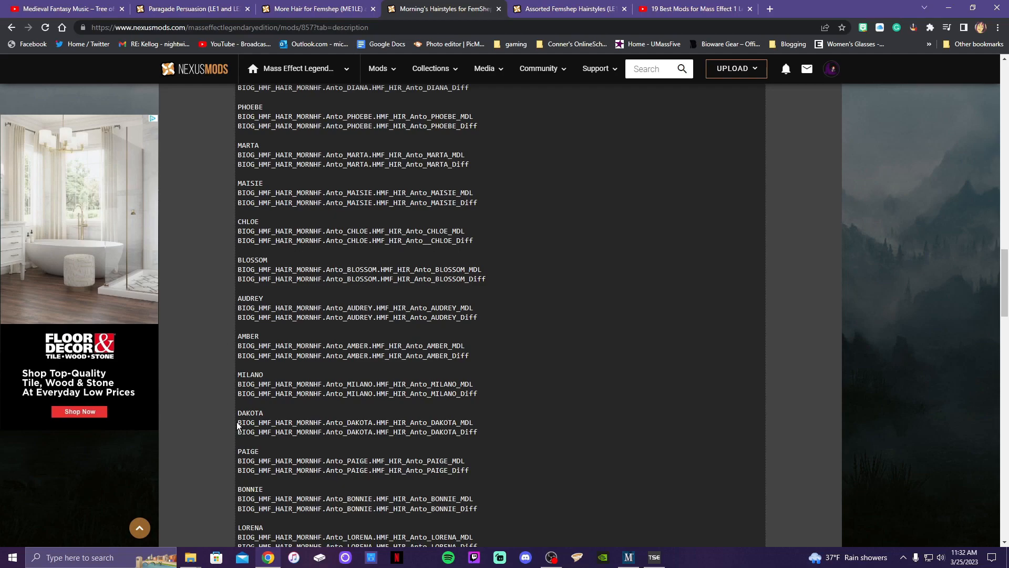
pyautogui.doubleClick(355, 423)
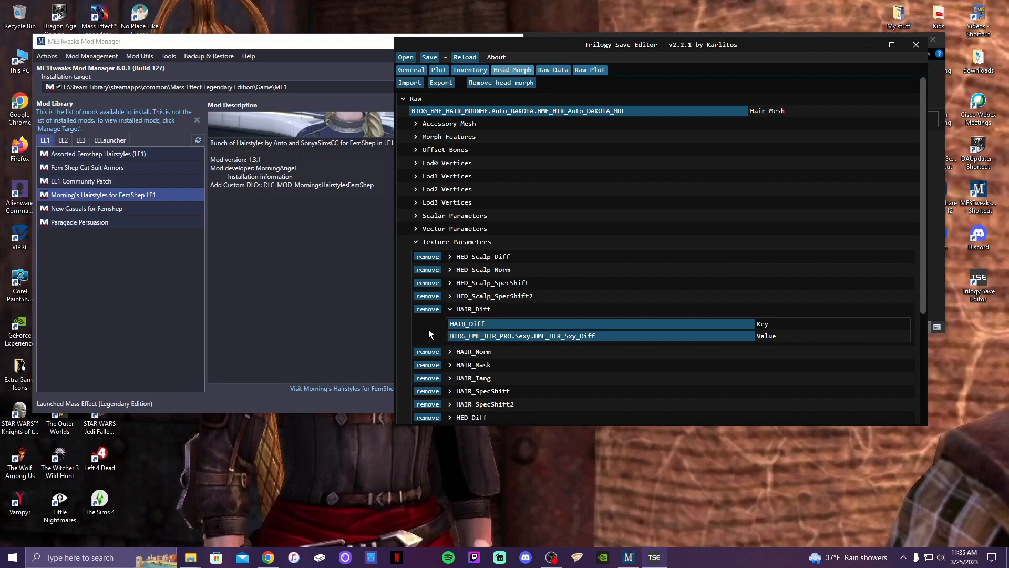
pyautogui.moveTo(268, 557)
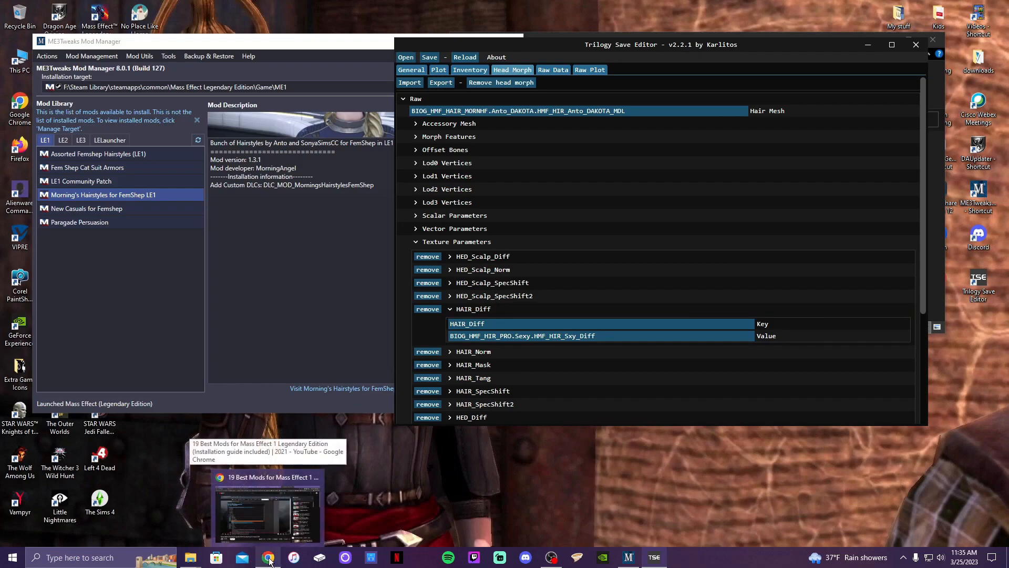
# Copy the DAKOTA _Diff texture name from the Nexus Mods list and minimize Chrome.
pyautogui.click(268, 509)
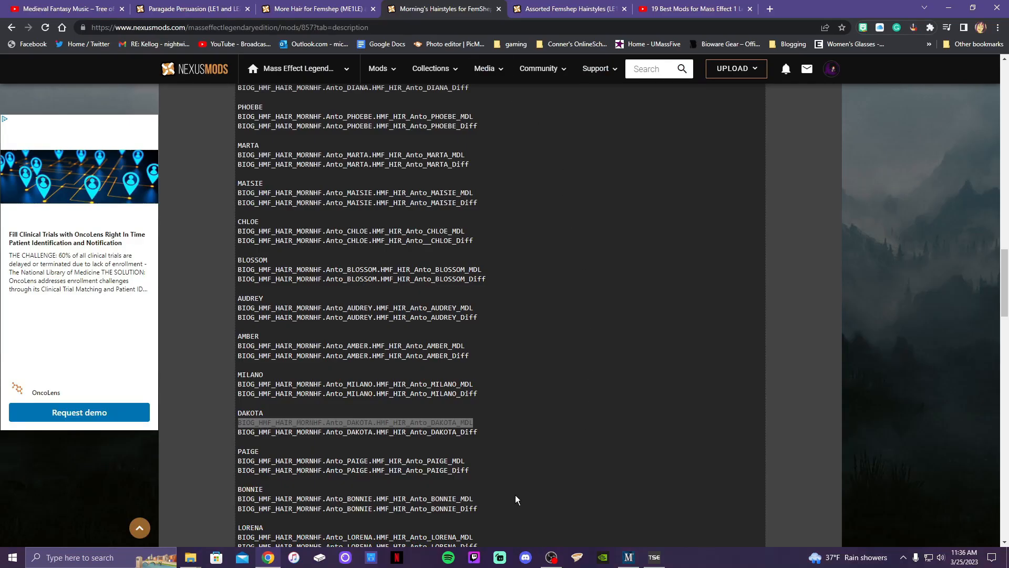
pyautogui.moveTo(239, 438)
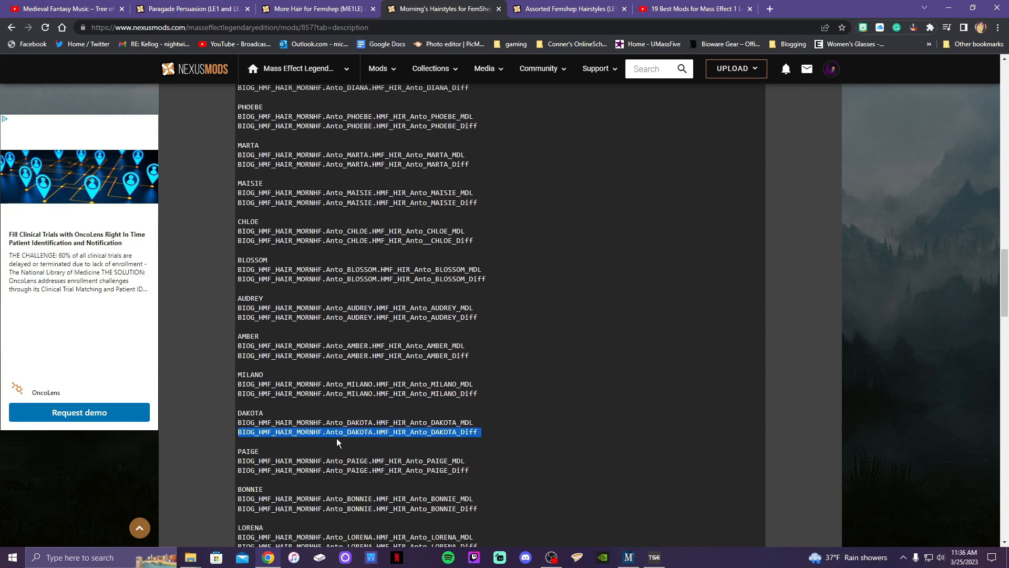
pyautogui.rightClick(337, 442)
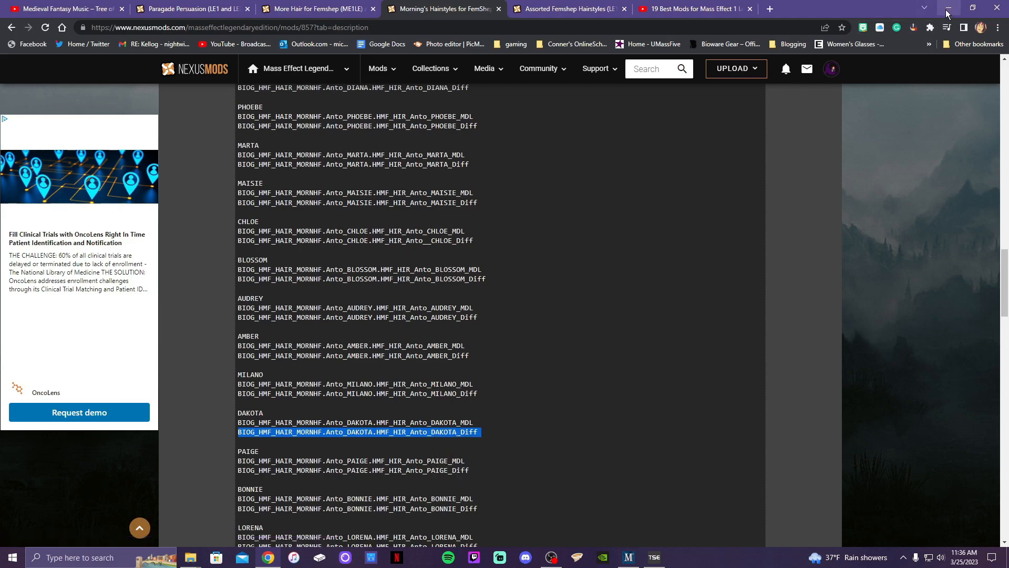
pyautogui.click(947, 7)
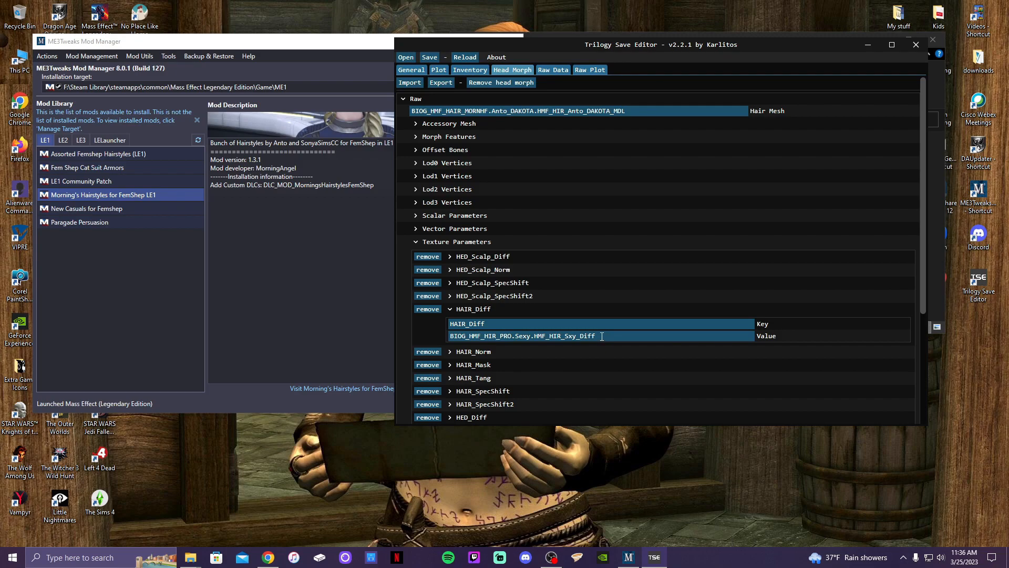
# Replace the HAIR_Diff value with the Anto Dakota Diff texture path.
pyautogui.tripleClick(521, 335)
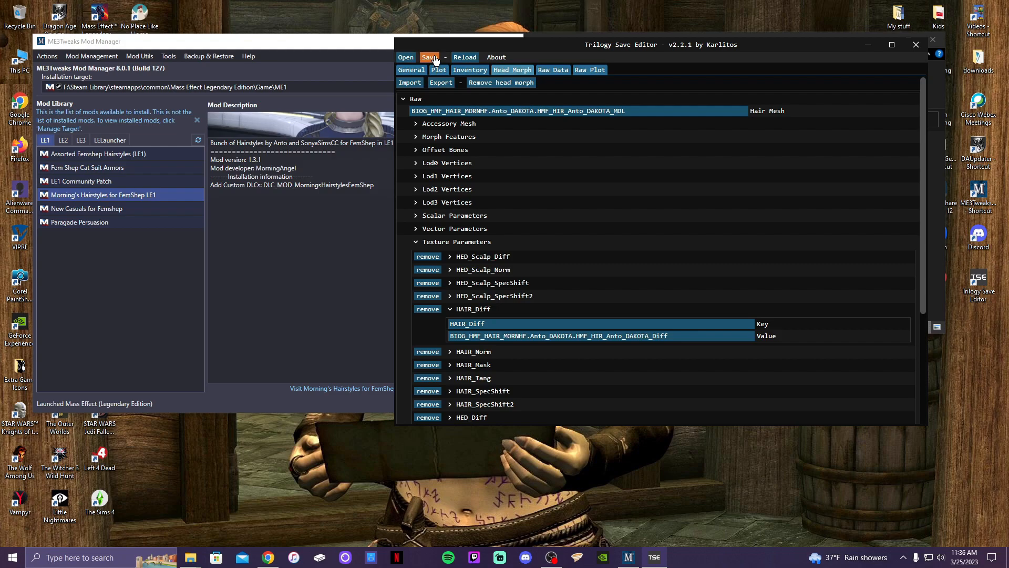
# Save the edited character back over Alexi00_09.pcsav.
pyautogui.click(429, 57)
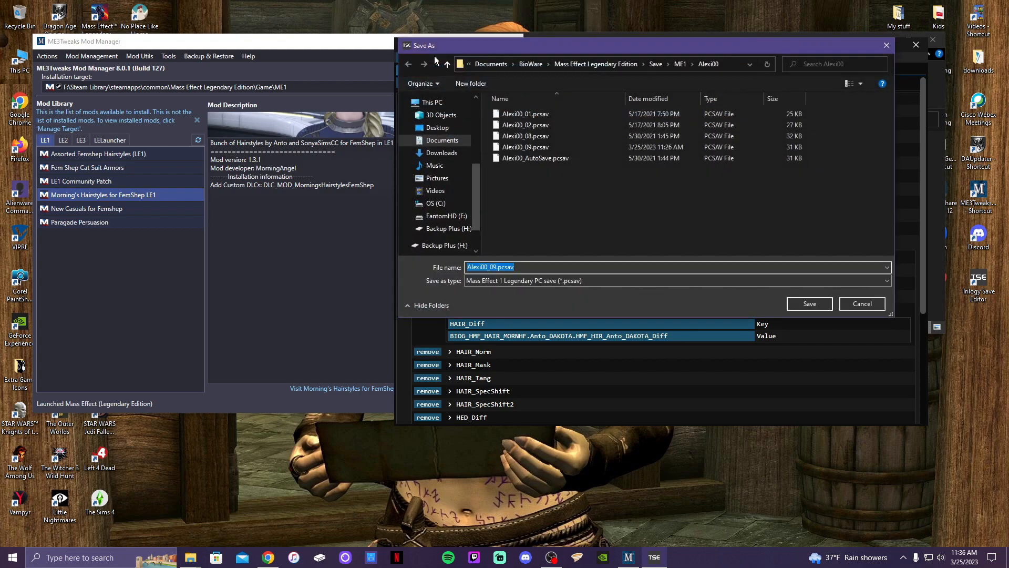
pyautogui.moveTo(525, 147)
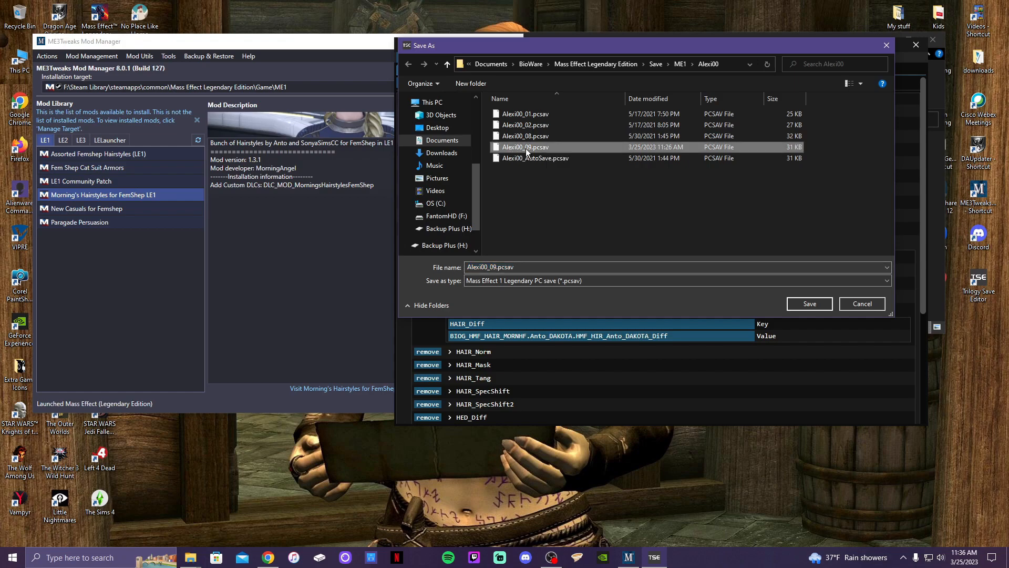
pyautogui.moveTo(602, 200)
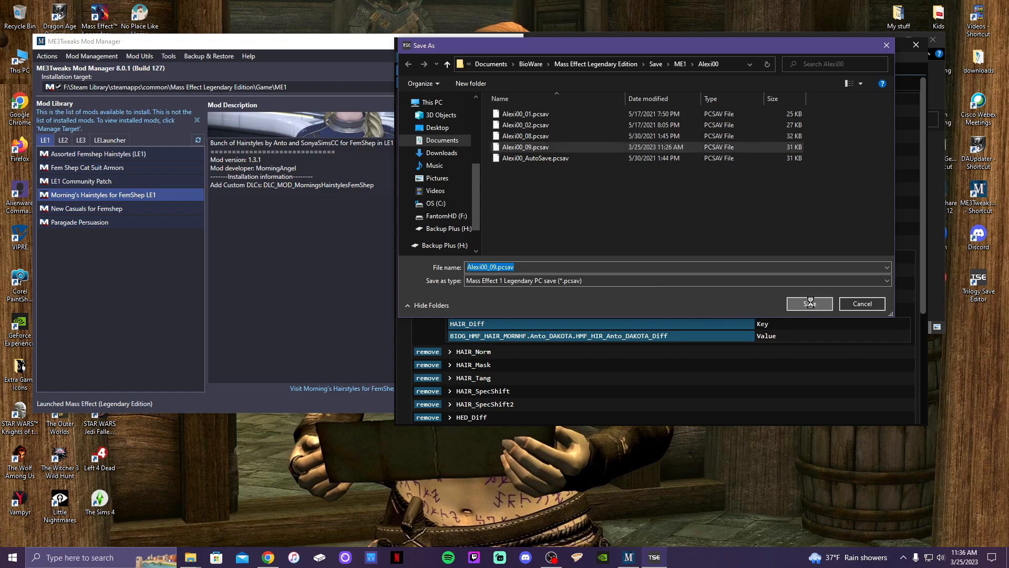
pyautogui.click(810, 302)
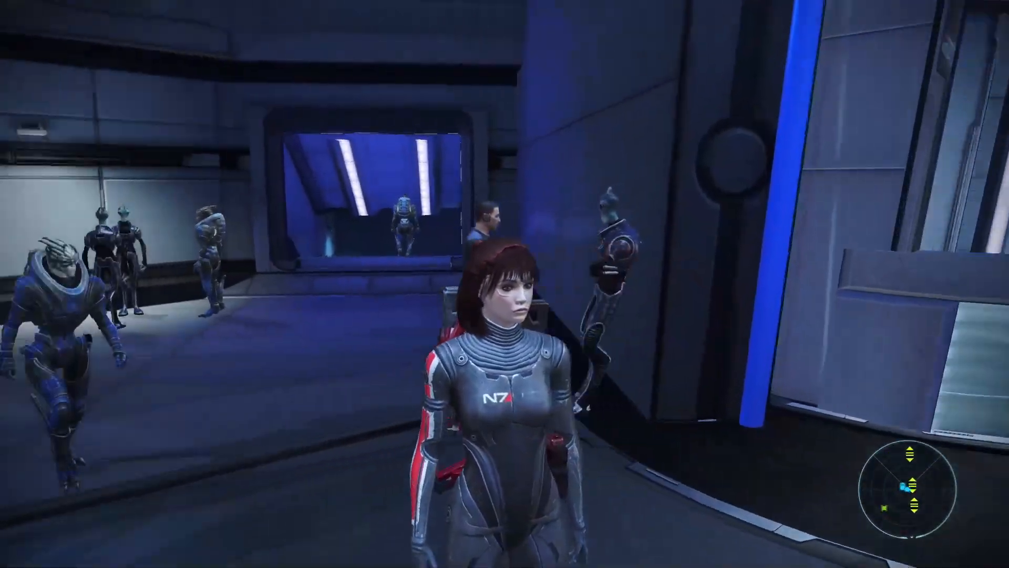
pyautogui.moveTo(504, 283)
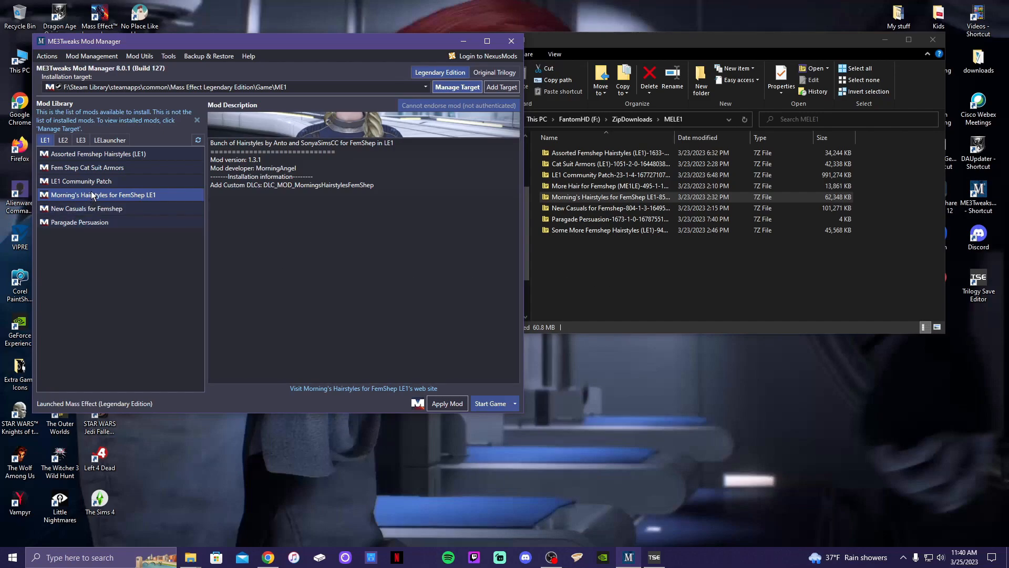
pyautogui.moveTo(79, 201)
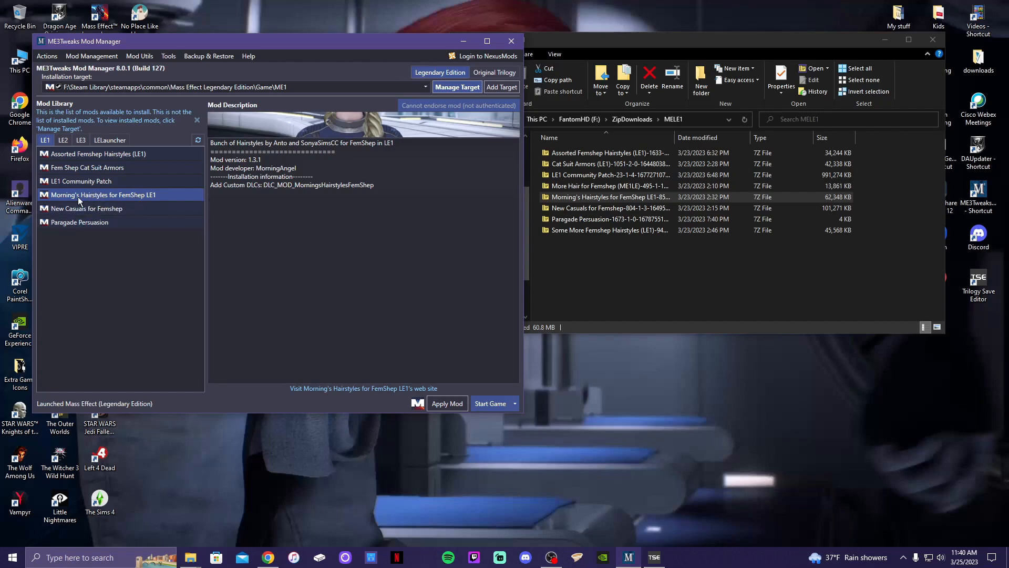
# Load the Alexi00_09 save in Mass Effect Legendary Edition to view Shepard's new Dakota hairstyle.
pyautogui.click(490, 403)
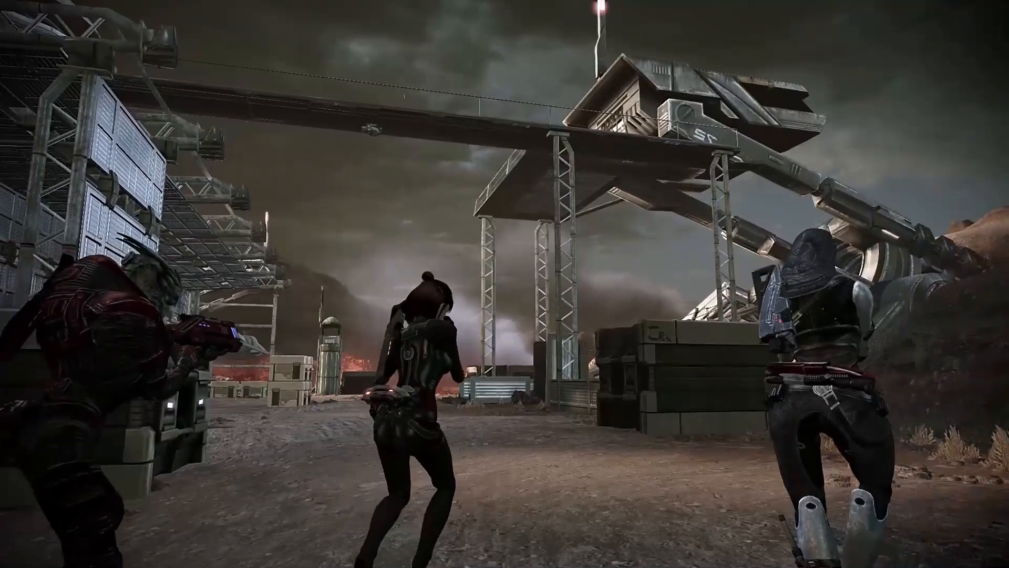